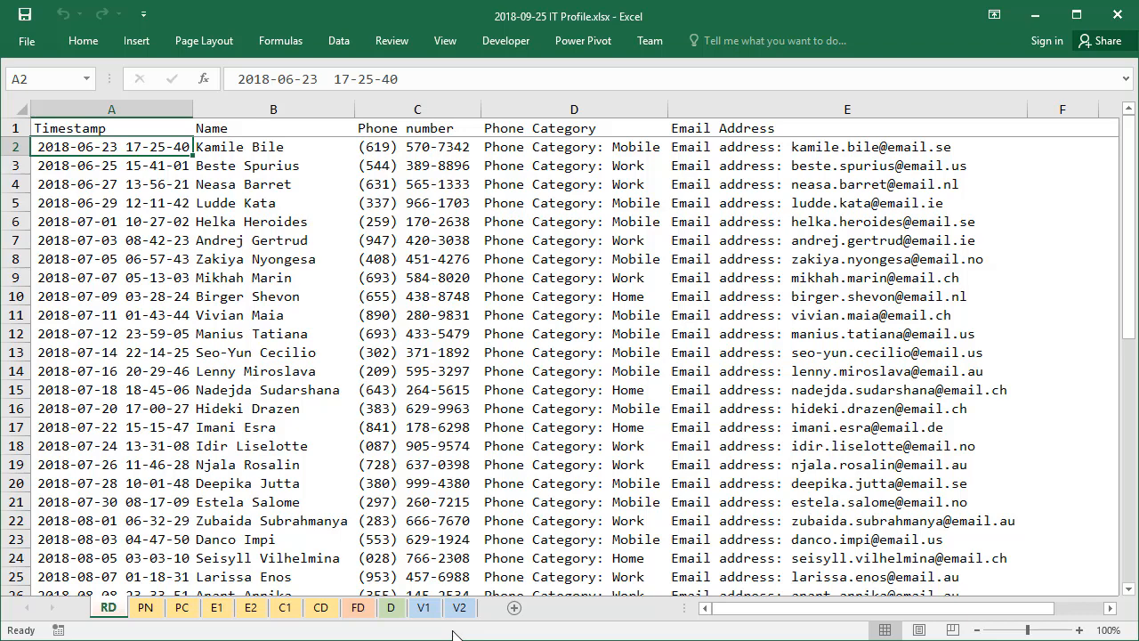
{"action": "mouse_move", "coordinate": [282, 423]}
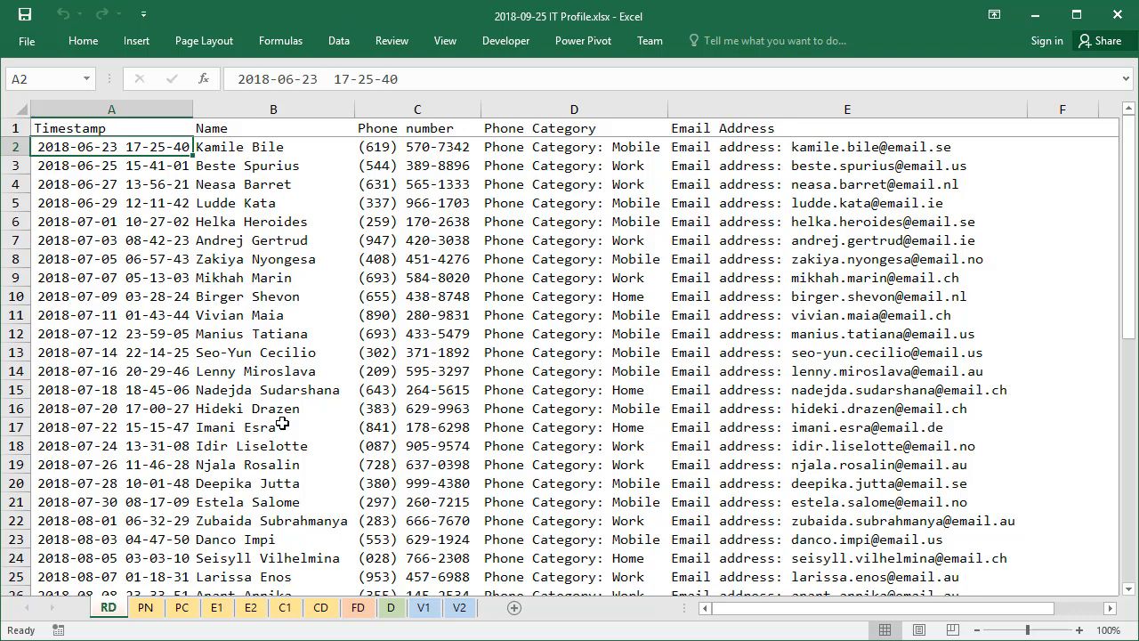
{"action": "mouse_move", "coordinate": [942, 149]}
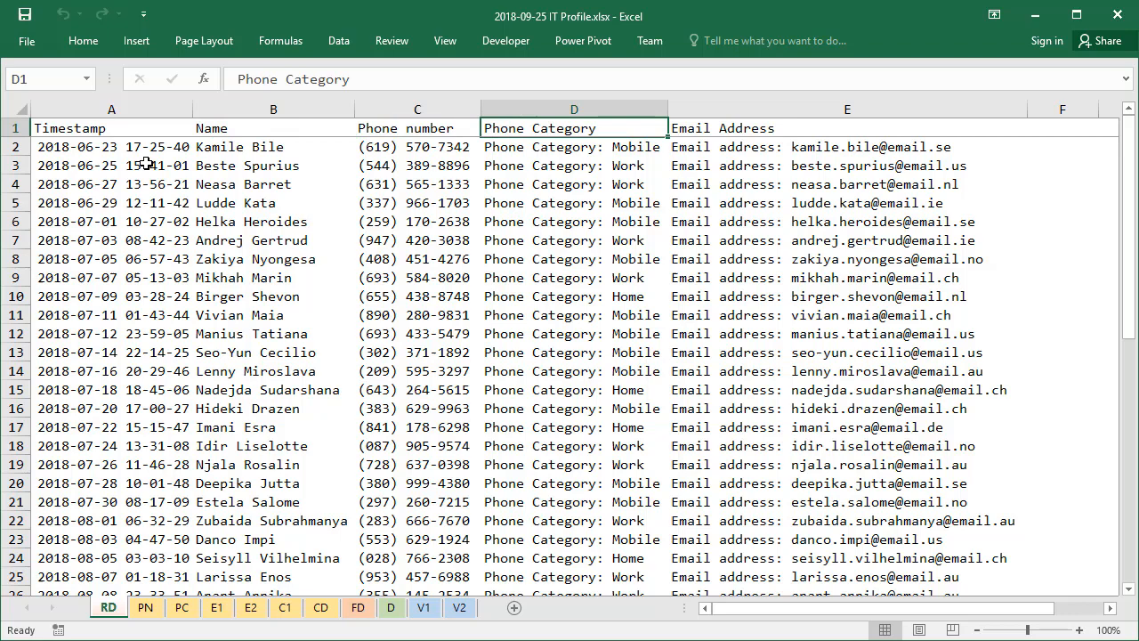
Inspect the phone data, then fill the PN sheet's SUBSTITUTE formula down to C8
{"action": "left_click", "coordinate": [417, 147]}
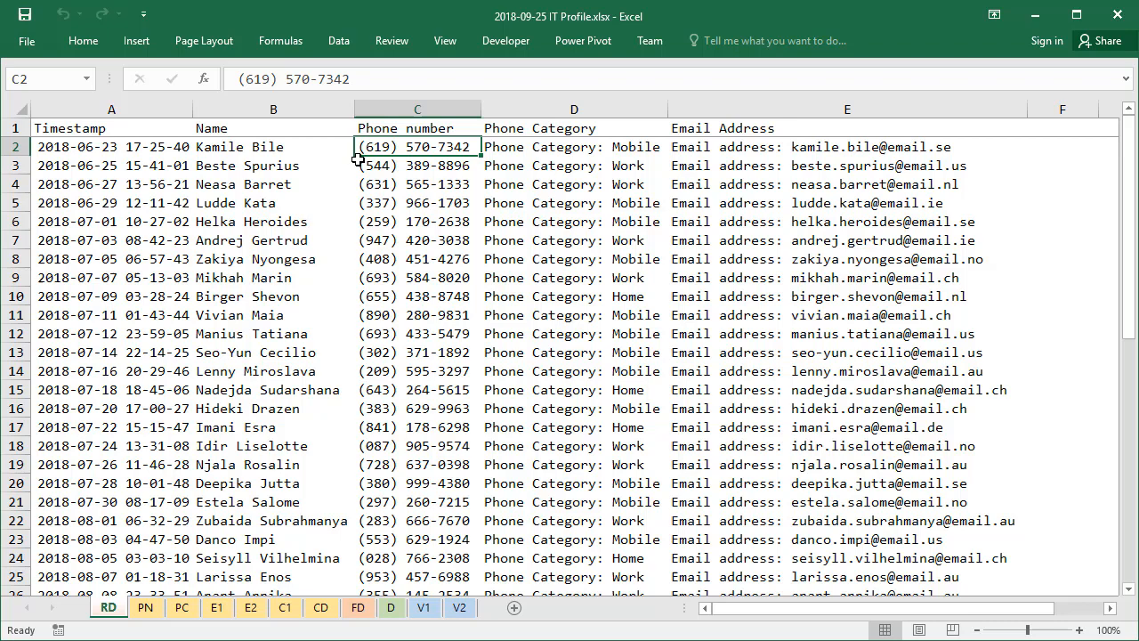
{"action": "left_click", "coordinate": [573, 147]}
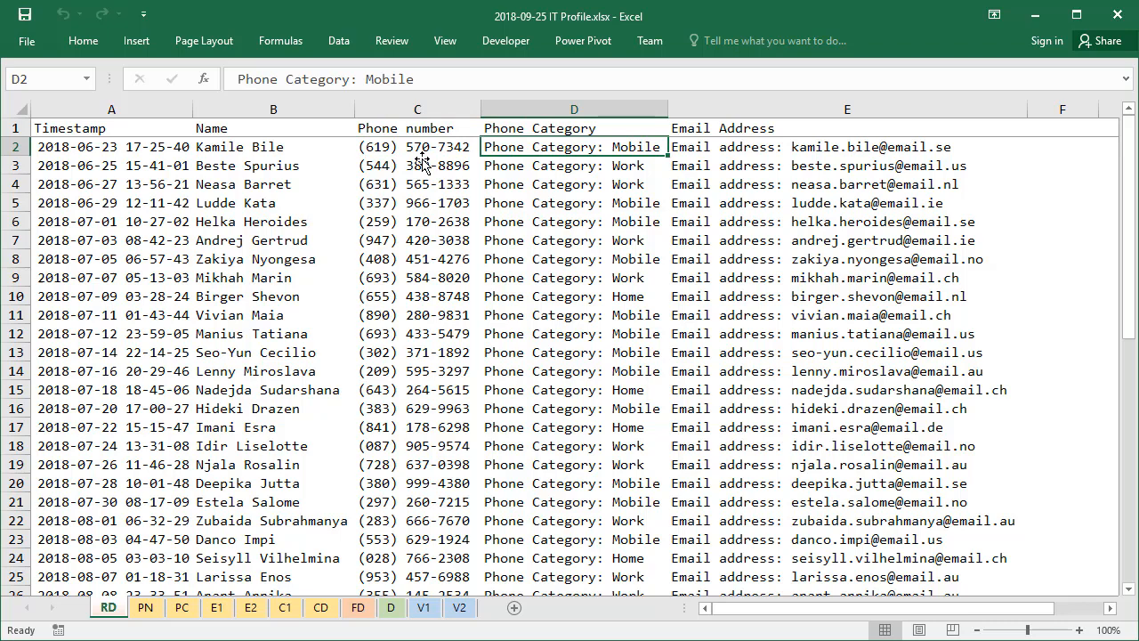
{"action": "left_click", "coordinate": [1061, 146]}
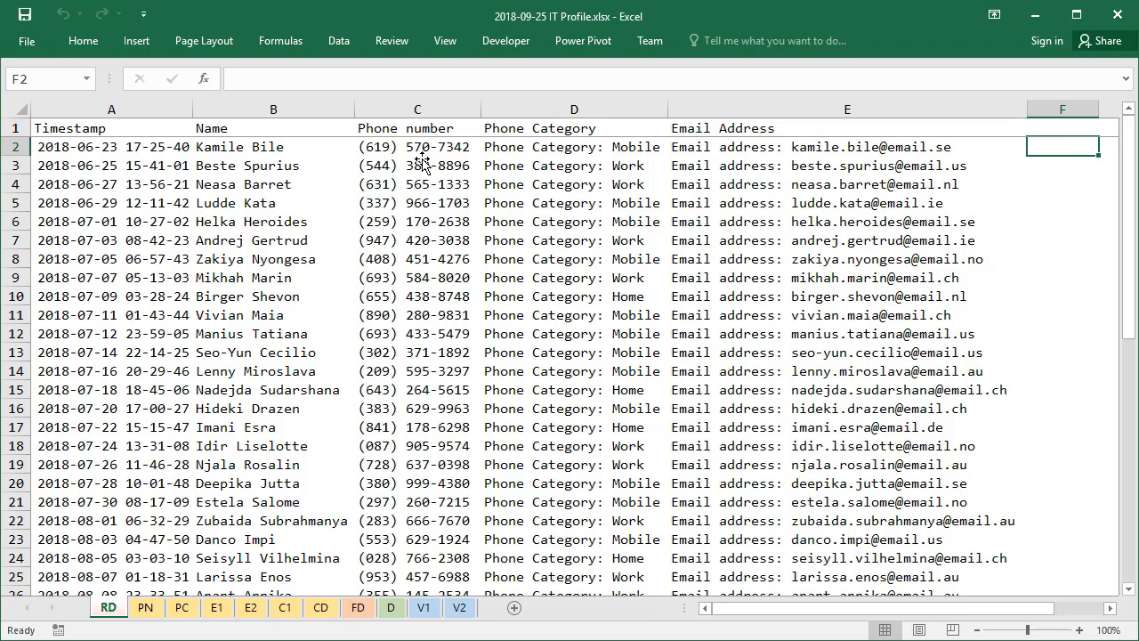
{"action": "mouse_move", "coordinate": [184, 322]}
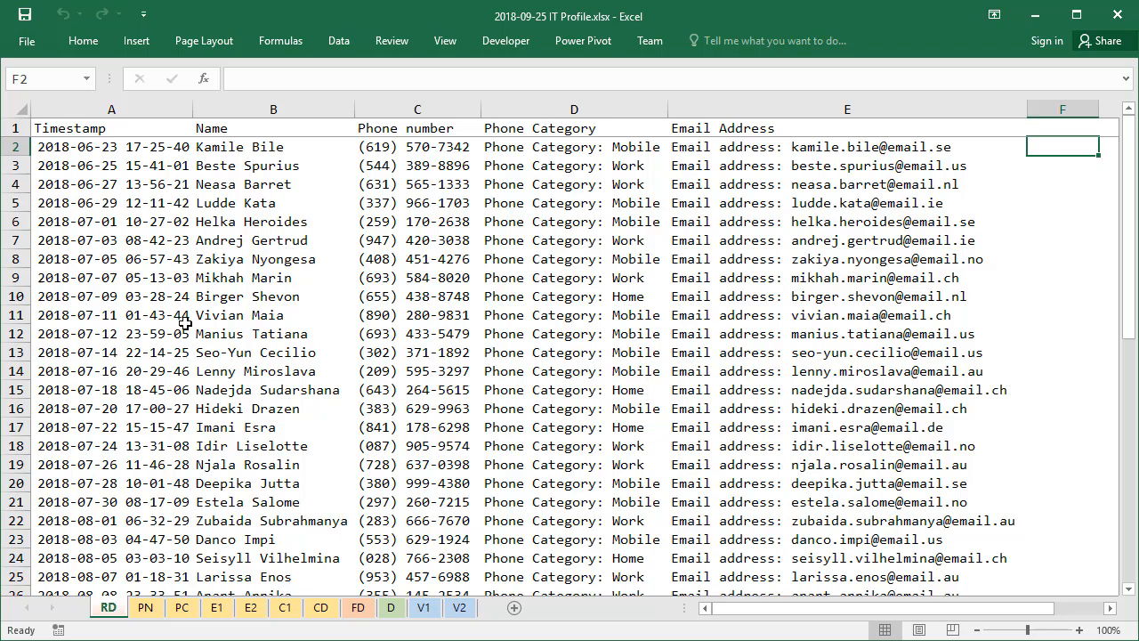
{"action": "left_click", "coordinate": [145, 607]}
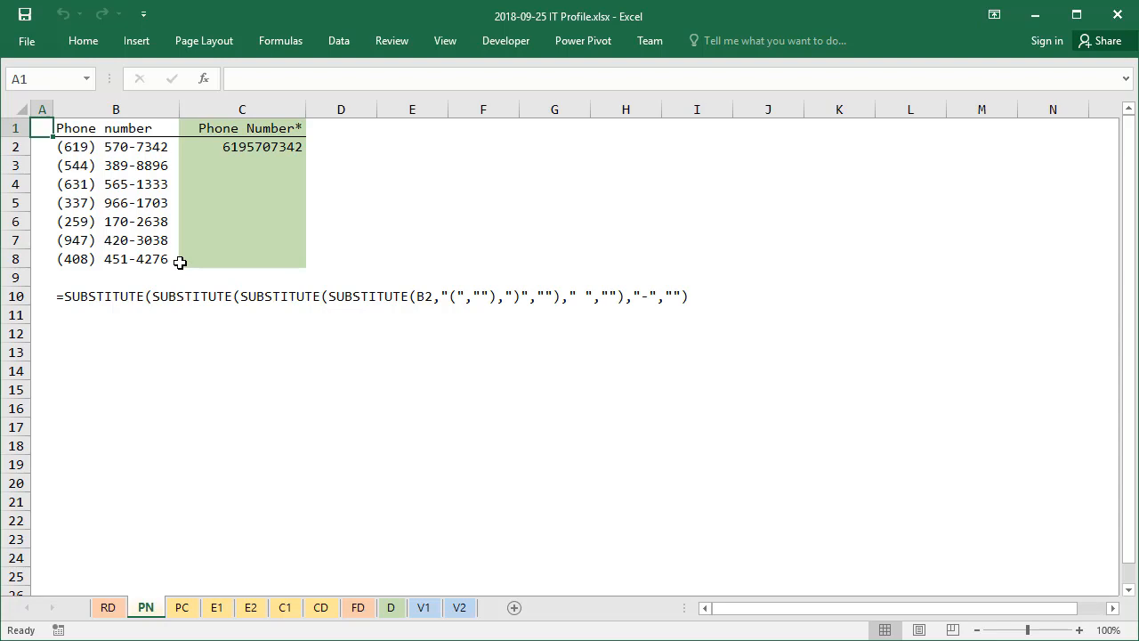
{"action": "mouse_move", "coordinate": [132, 155]}
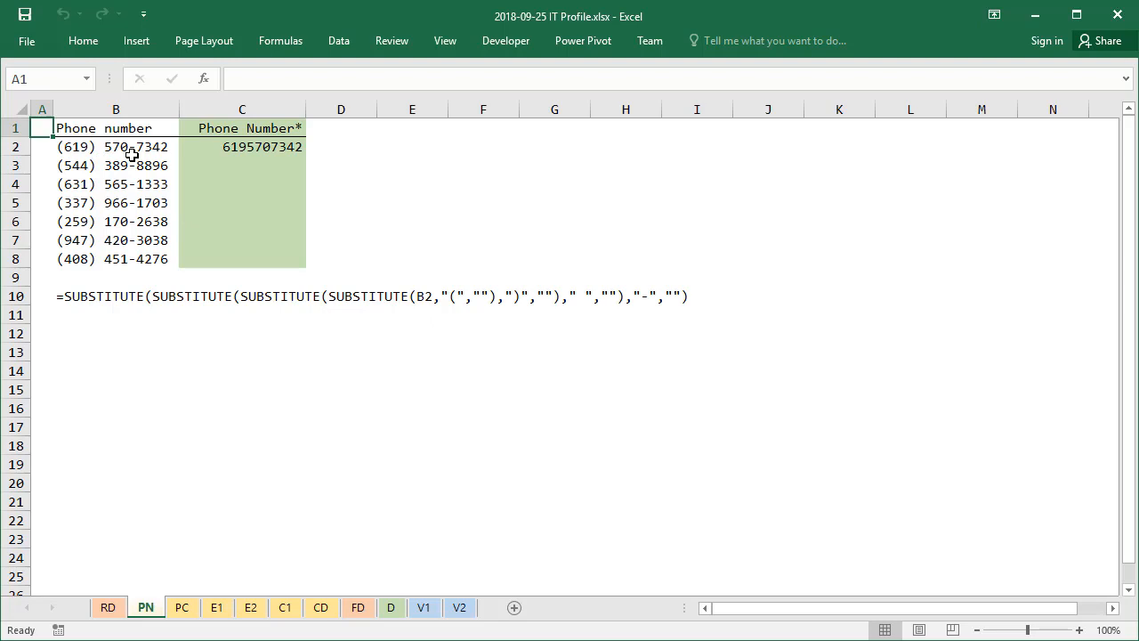
{"action": "left_click_drag", "start_coordinate": [262, 146], "coordinate": [262, 276]}
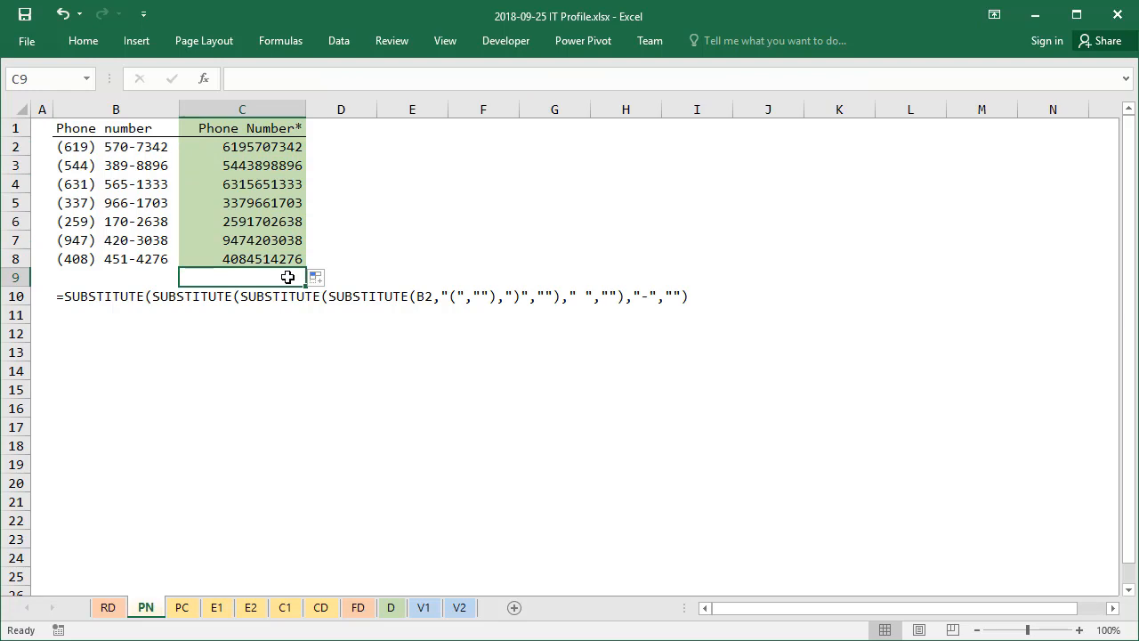
Show Work, Mobile or Home for all seven PC categories, then go to E1
{"action": "left_click", "coordinate": [181, 606]}
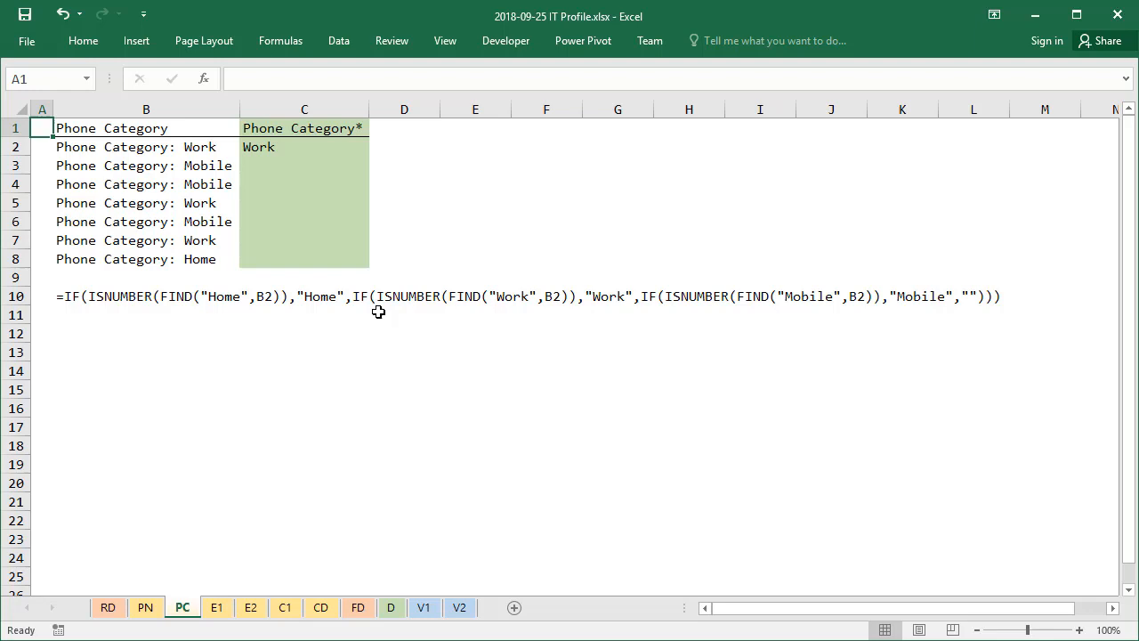
{"action": "mouse_move", "coordinate": [205, 258]}
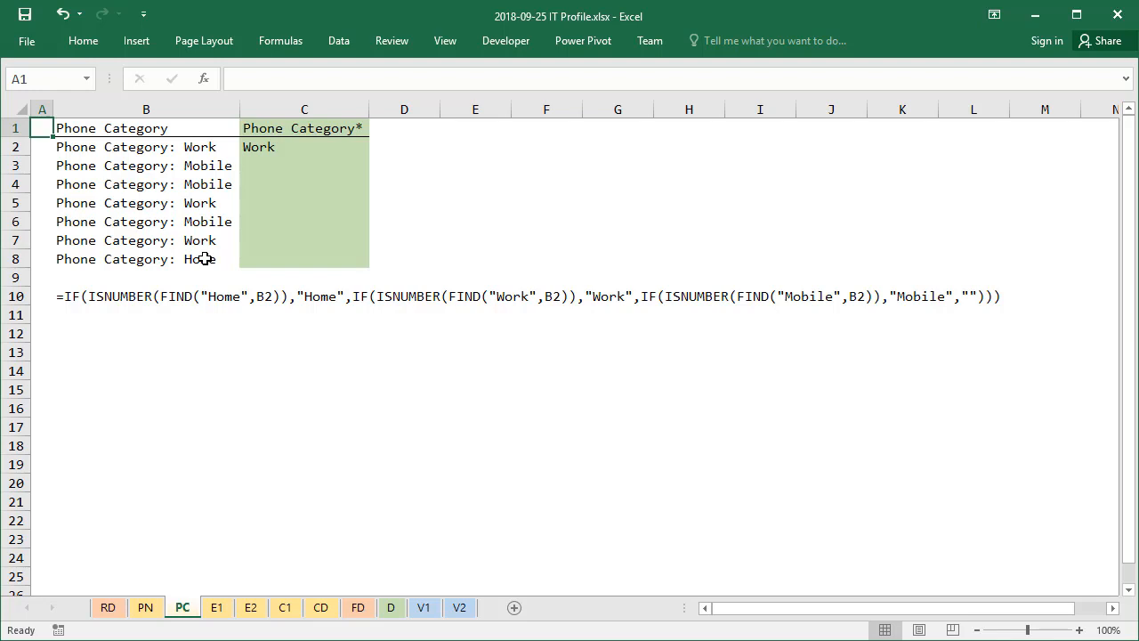
{"action": "mouse_move", "coordinate": [247, 196]}
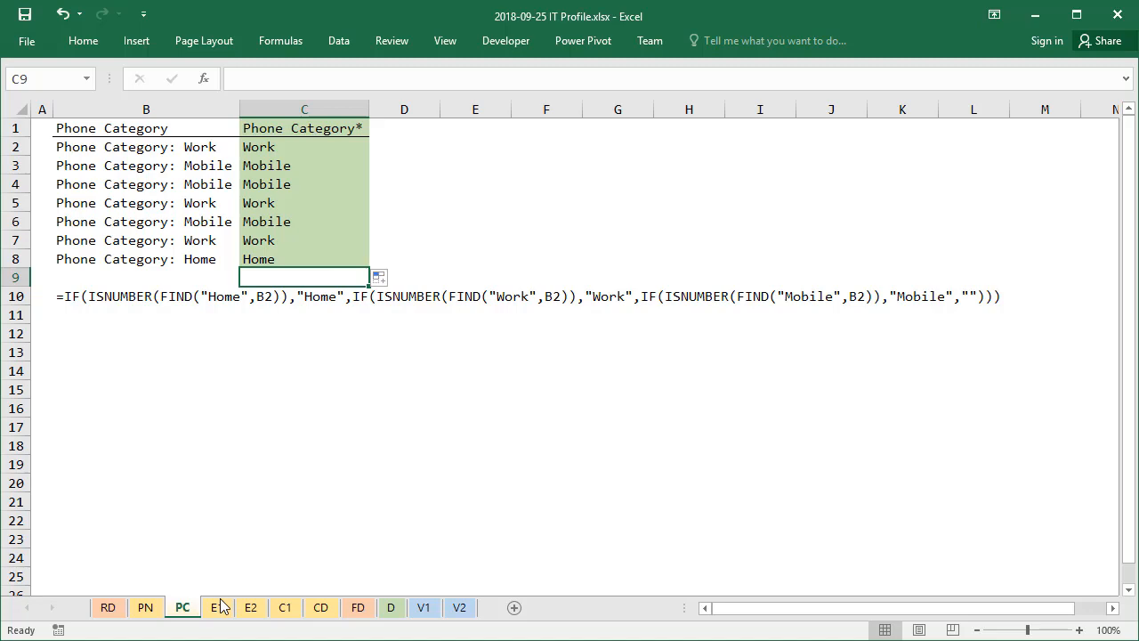
{"action": "left_click", "coordinate": [215, 606]}
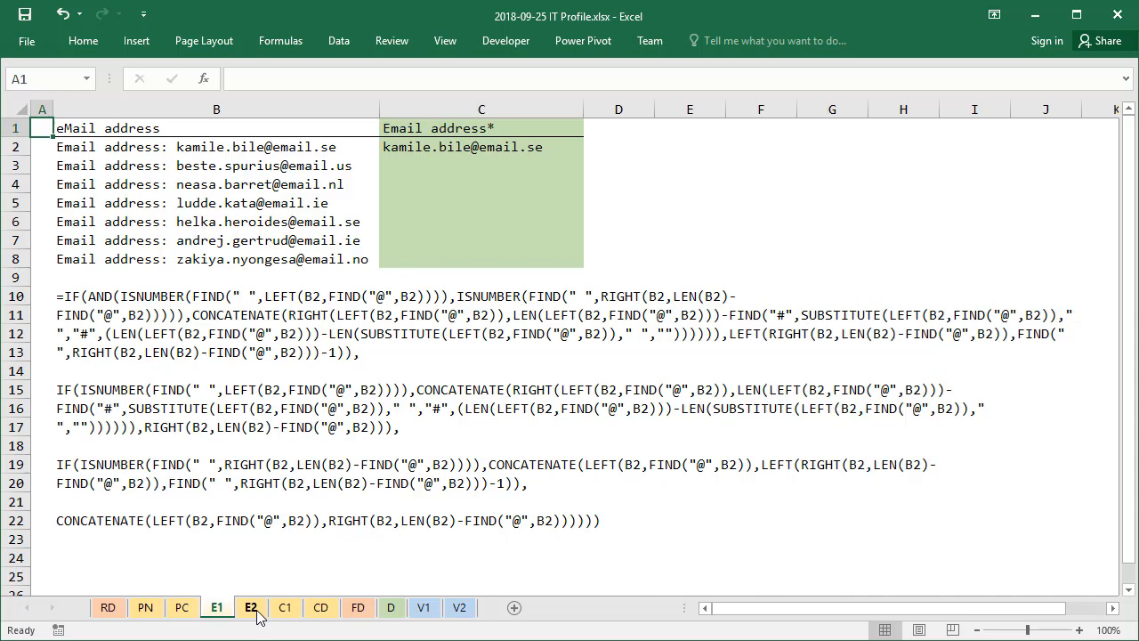
Review the E2 formula breakdown and E1 extracted emails, then go to the C1 sheet
{"action": "left_click", "coordinate": [251, 607]}
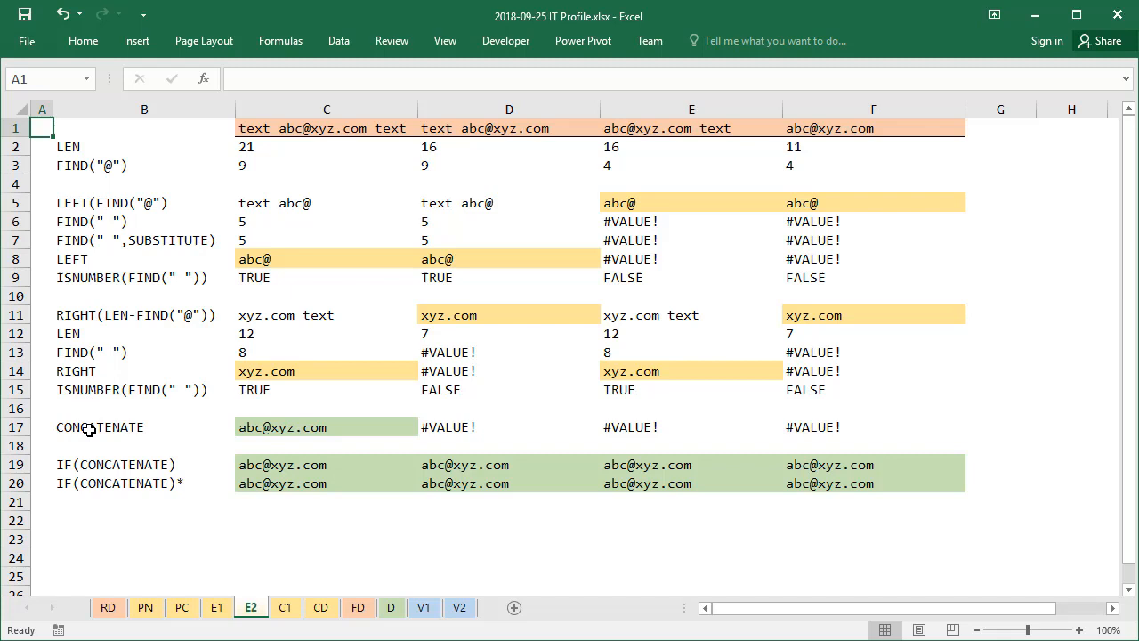
{"action": "mouse_move", "coordinate": [850, 135]}
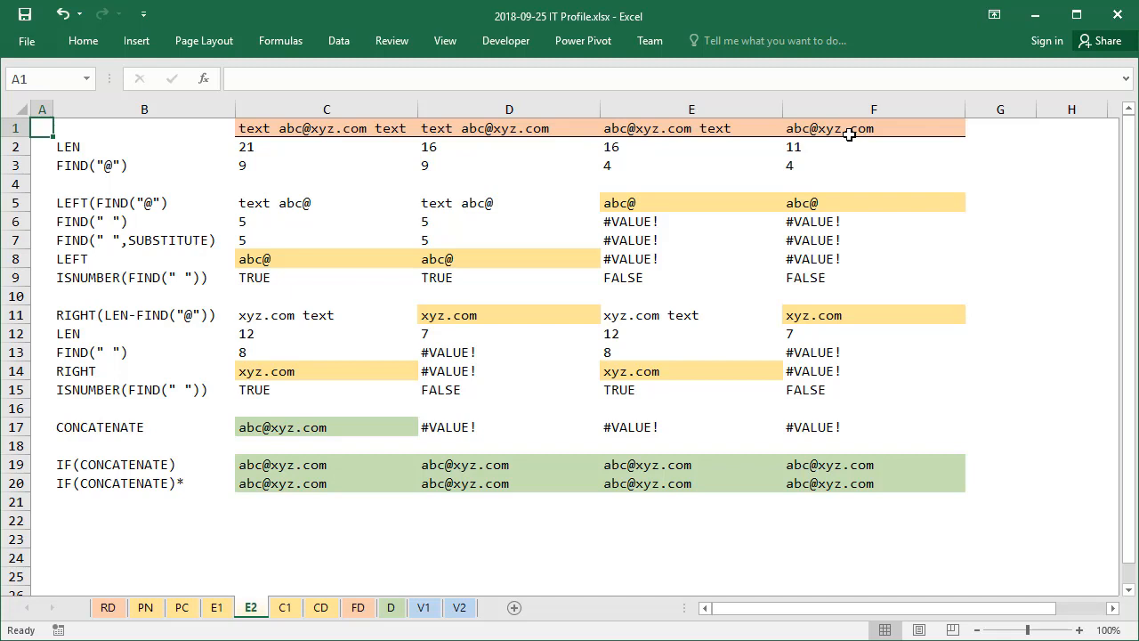
{"action": "mouse_move", "coordinate": [634, 149]}
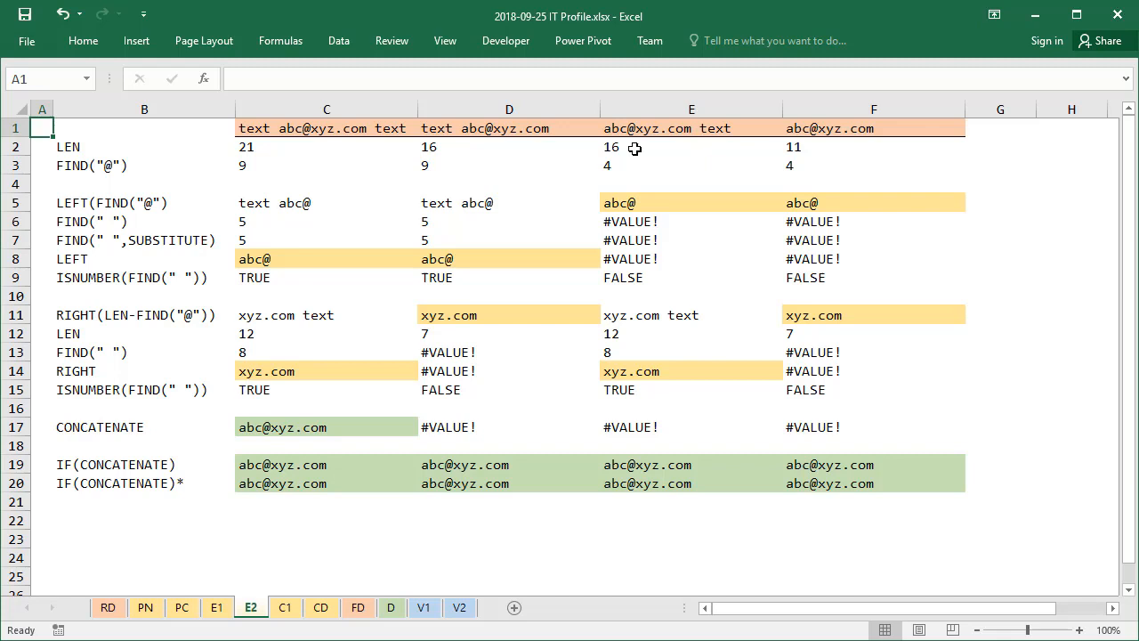
{"action": "mouse_move", "coordinate": [299, 232]}
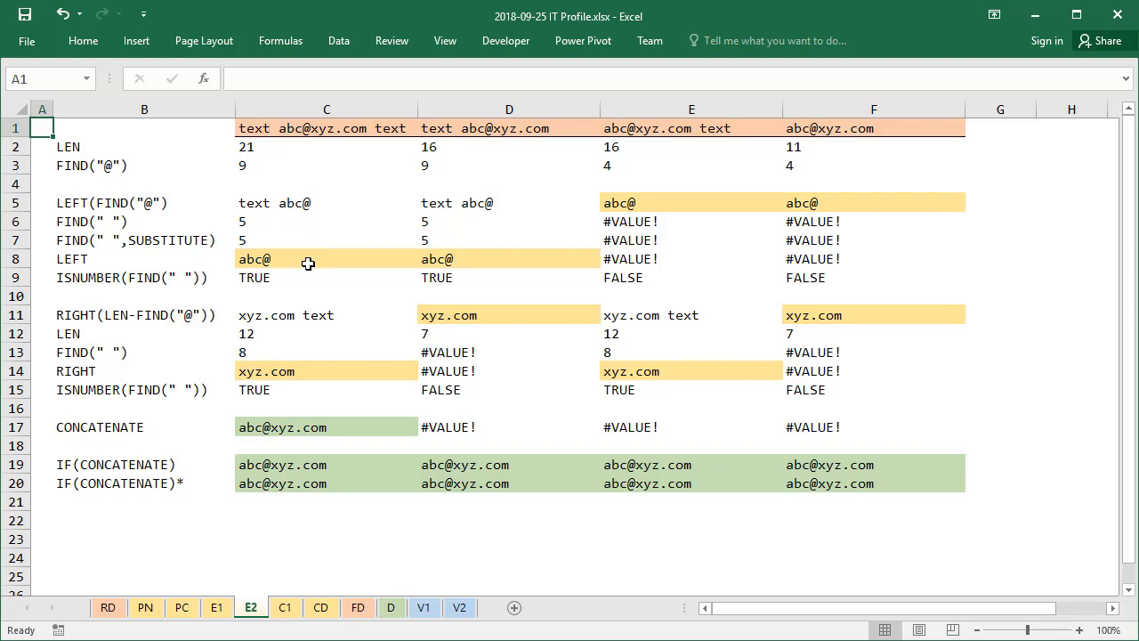
{"action": "mouse_move", "coordinate": [324, 383]}
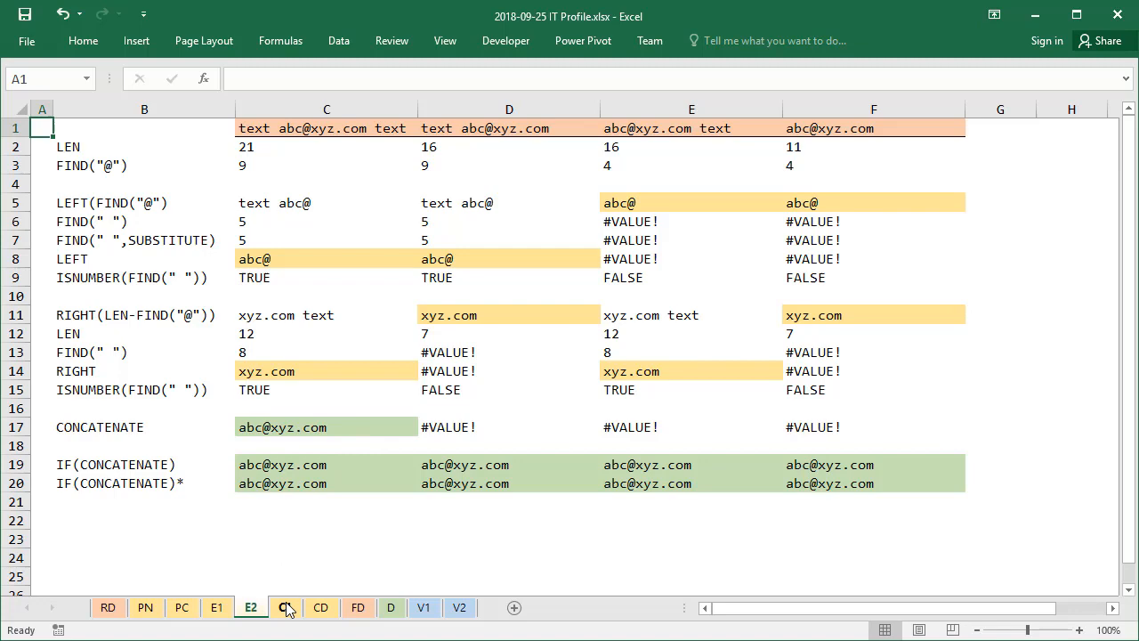
{"action": "left_click", "coordinate": [217, 606]}
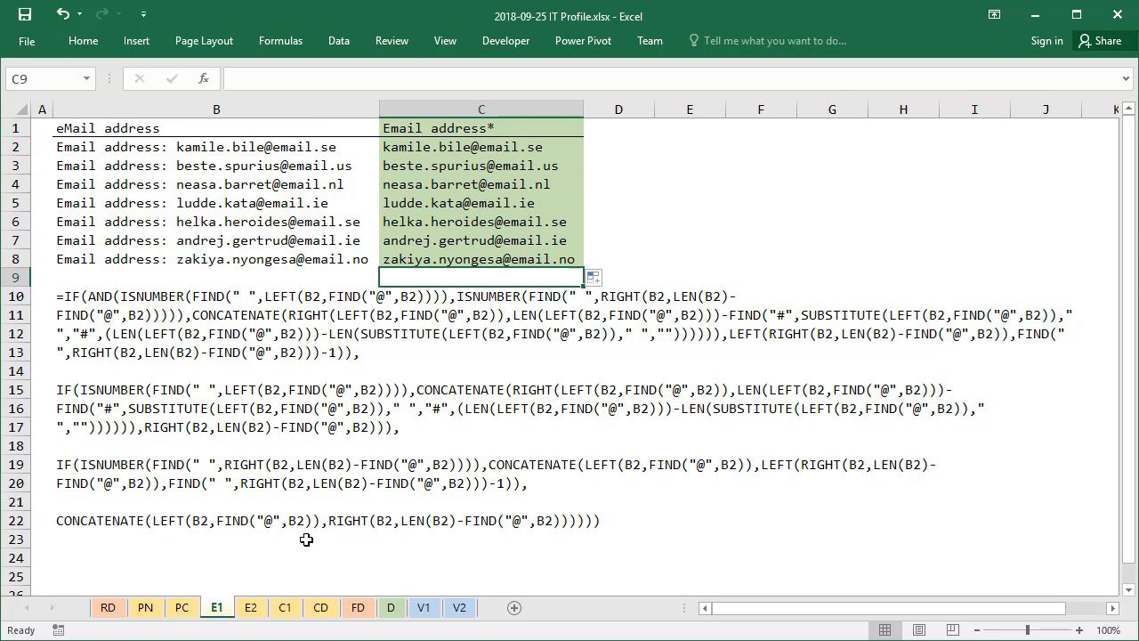
{"action": "left_click", "coordinate": [285, 607]}
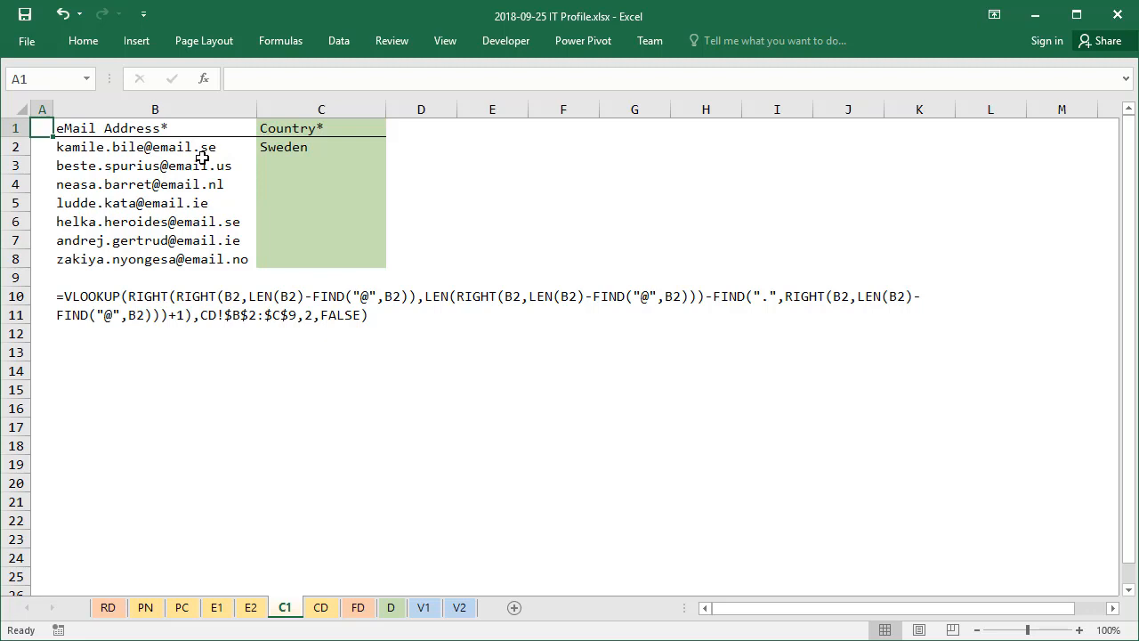
Check the CD domain-to-country table, then return to the C1 country sheet
{"action": "left_click", "coordinate": [320, 606]}
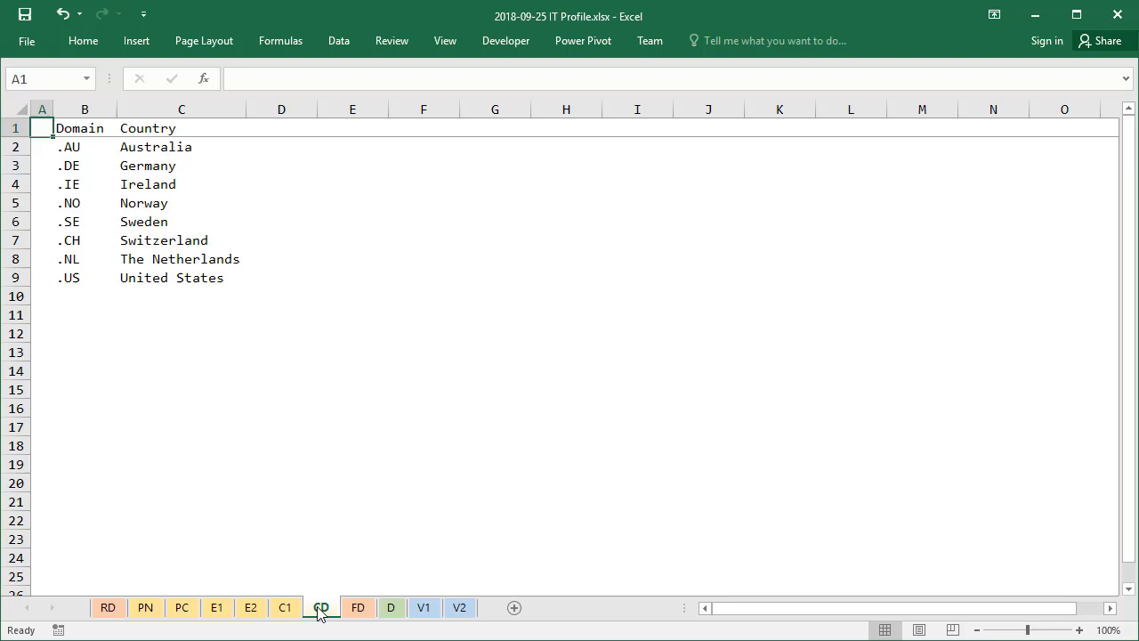
{"action": "left_click", "coordinate": [285, 607]}
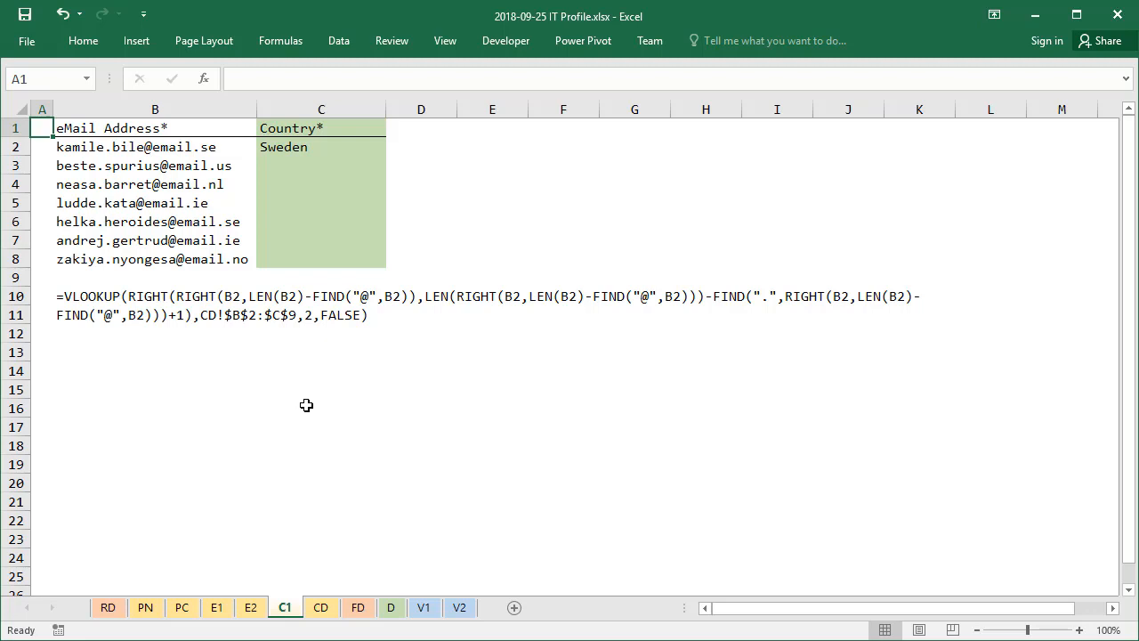
{"action": "mouse_move", "coordinate": [885, 306]}
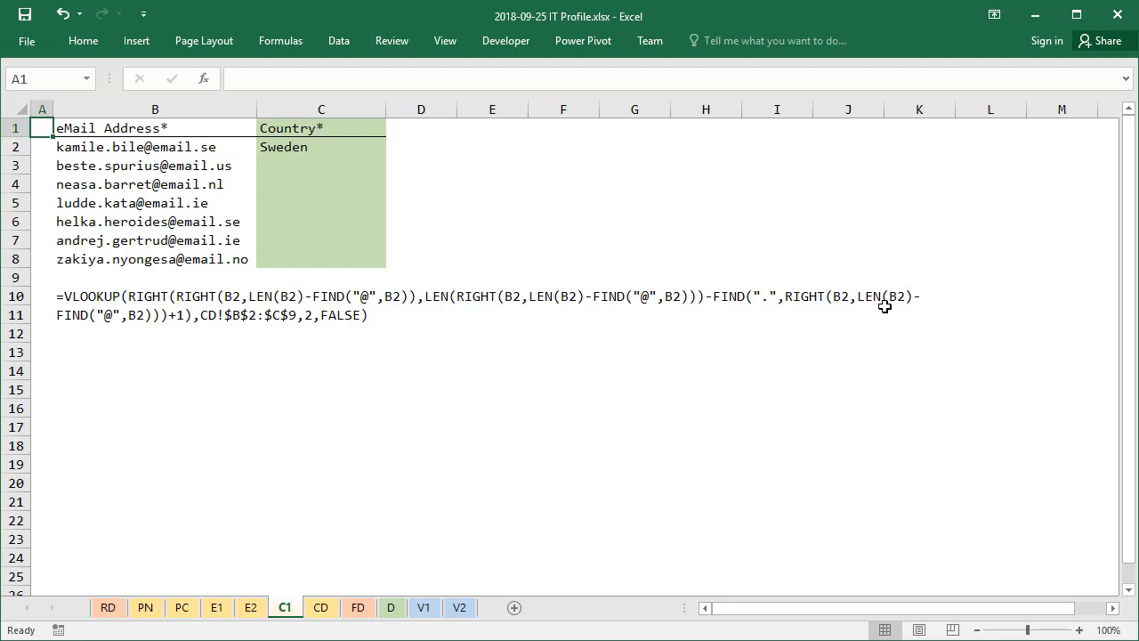
{"action": "mouse_move", "coordinate": [285, 147]}
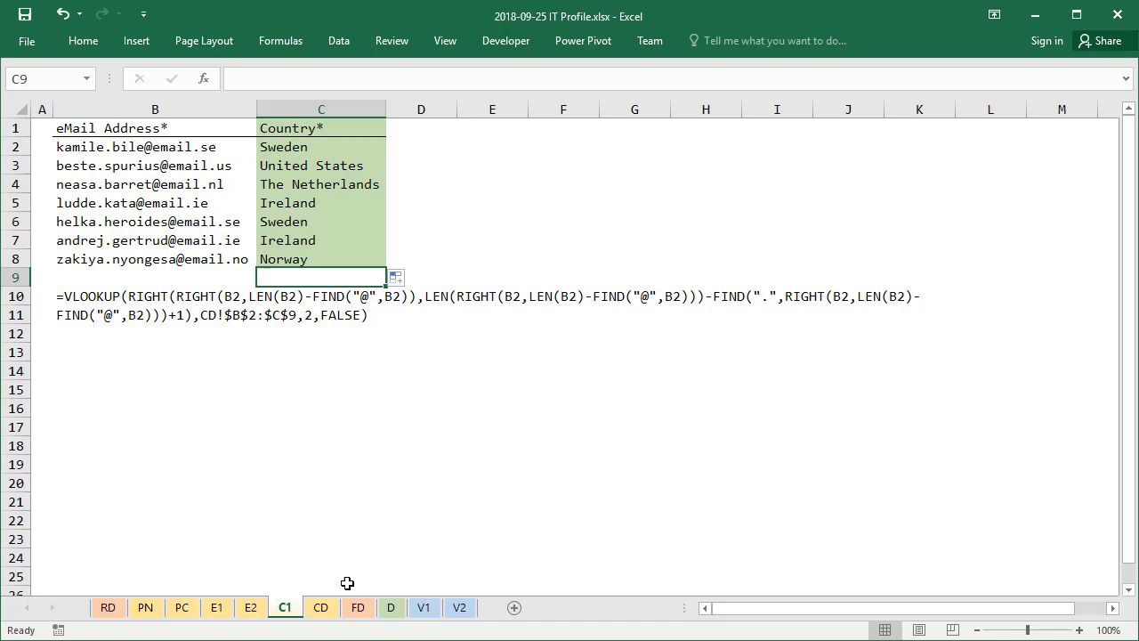
Scroll through the FD helper columns, then view the final contact table on sheet D
{"action": "left_click", "coordinate": [358, 607]}
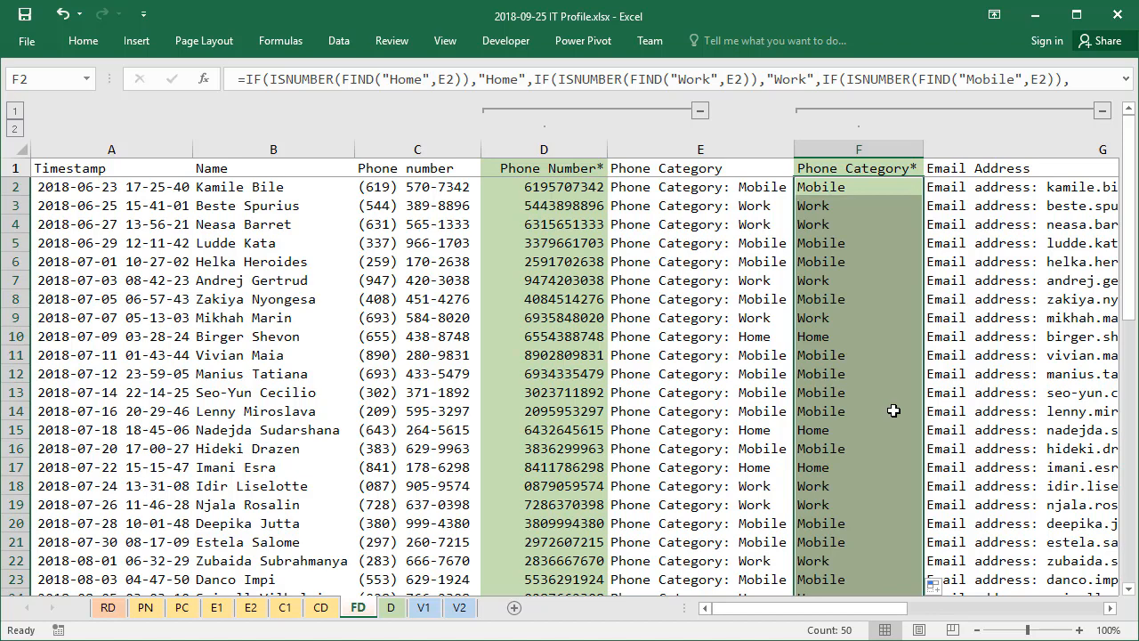
{"action": "scroll", "scroll_direction": "right", "scroll_amount": 3}
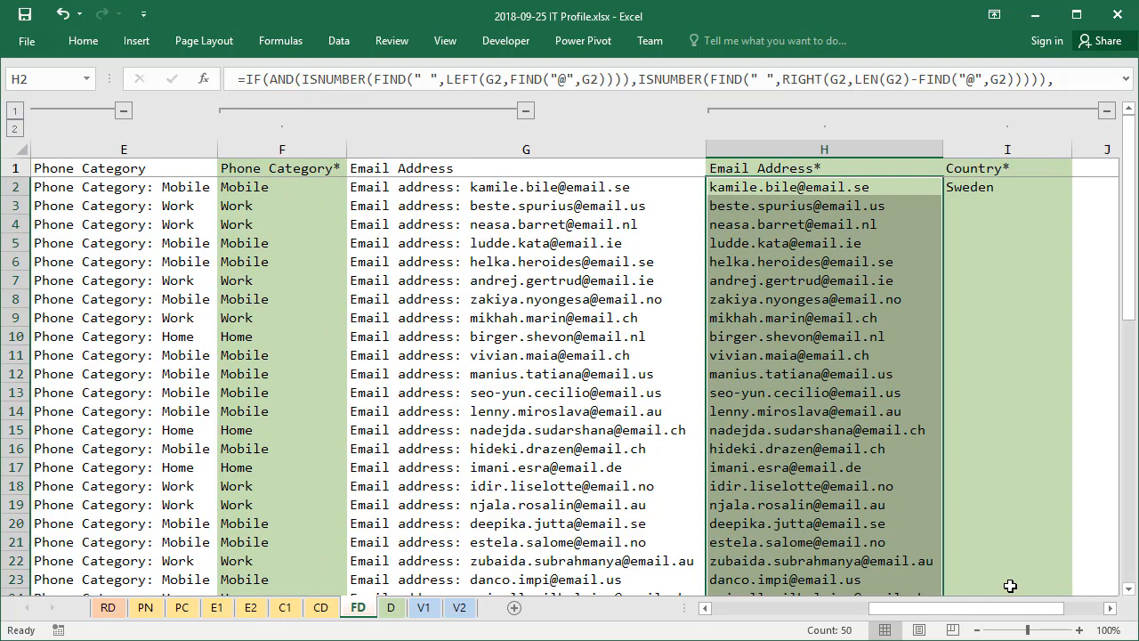
{"action": "left_click", "coordinate": [391, 606]}
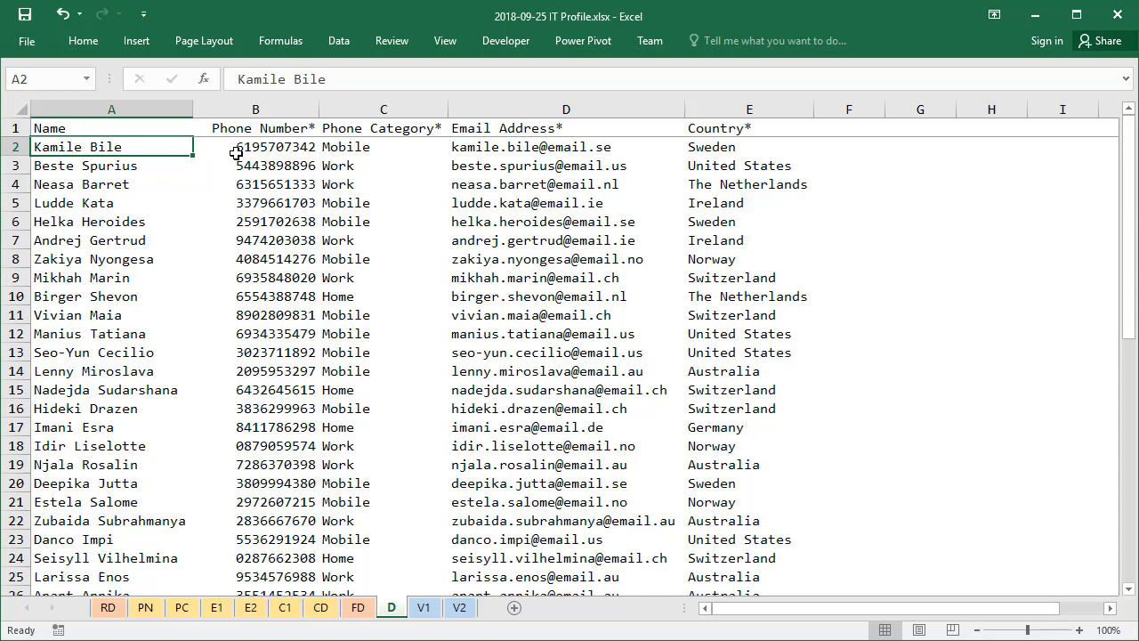
{"action": "mouse_move", "coordinate": [487, 514]}
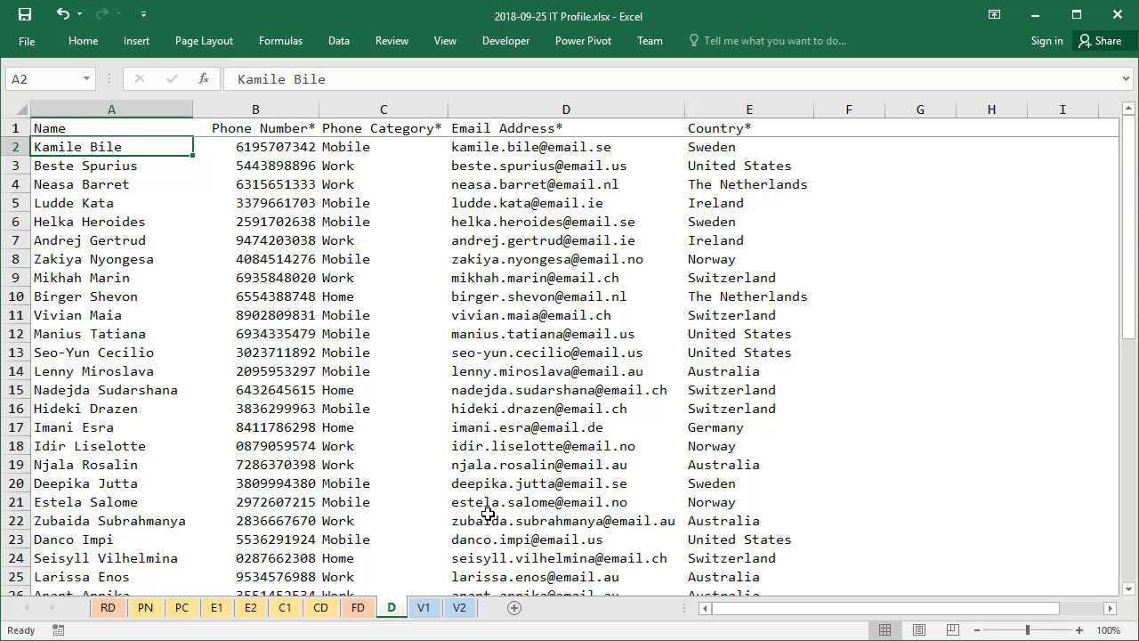
Show the V1 sheet with the contact table and Phone Cat. and Country slicers
{"action": "left_click", "coordinate": [424, 607]}
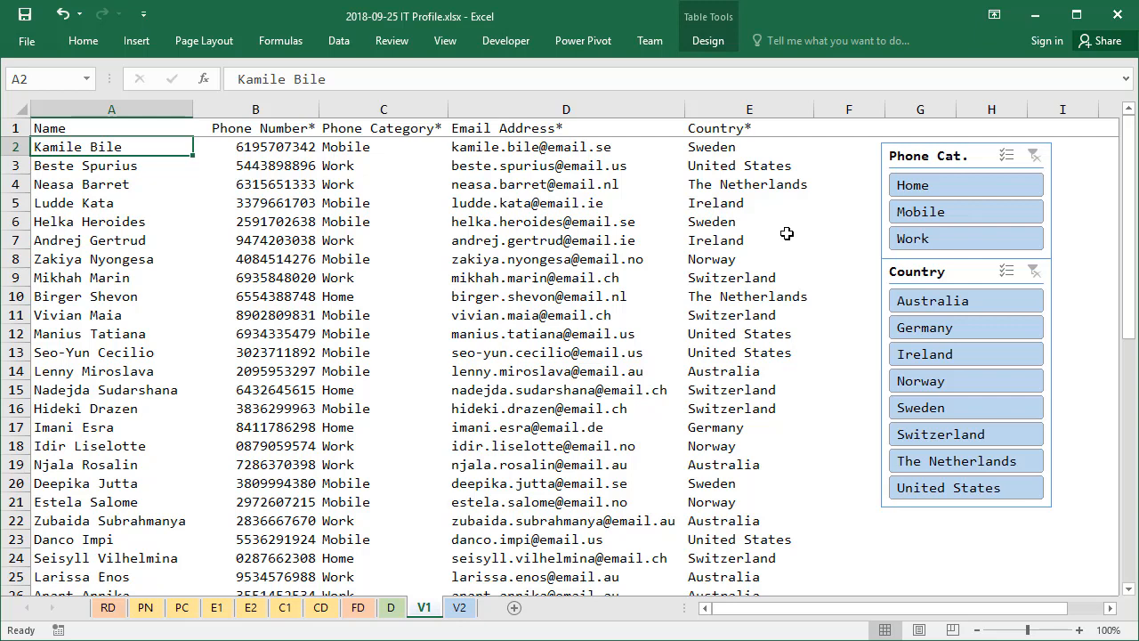
Filter the Country slicer to Australia and United States, then view the V2 pivot table
{"action": "left_click", "coordinate": [932, 300]}
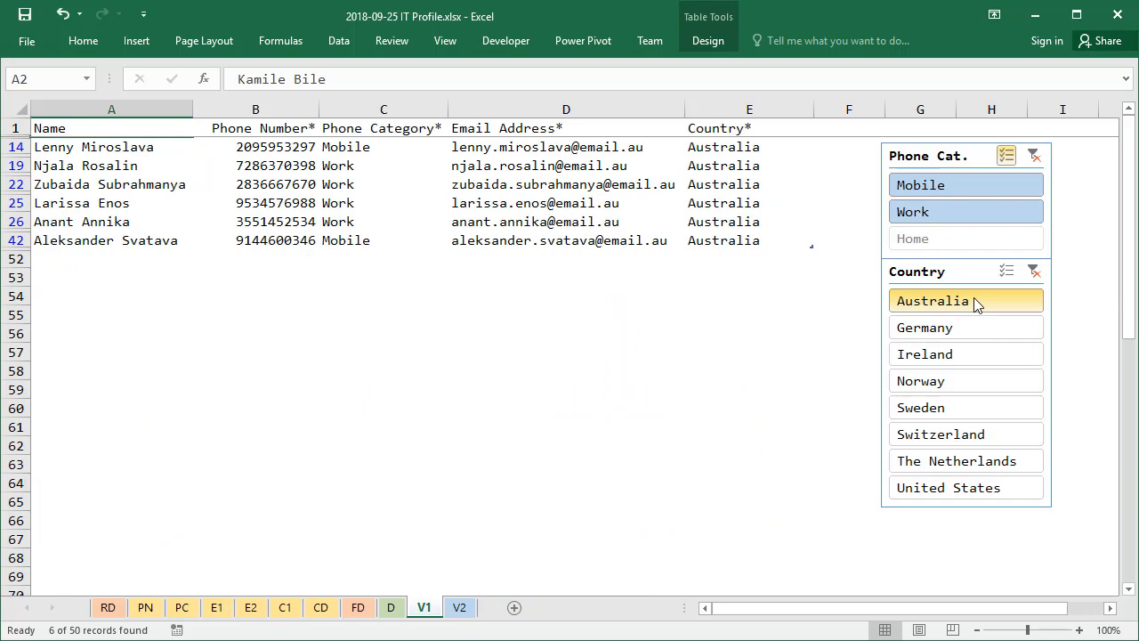
{"action": "left_click", "coordinate": [948, 486]}
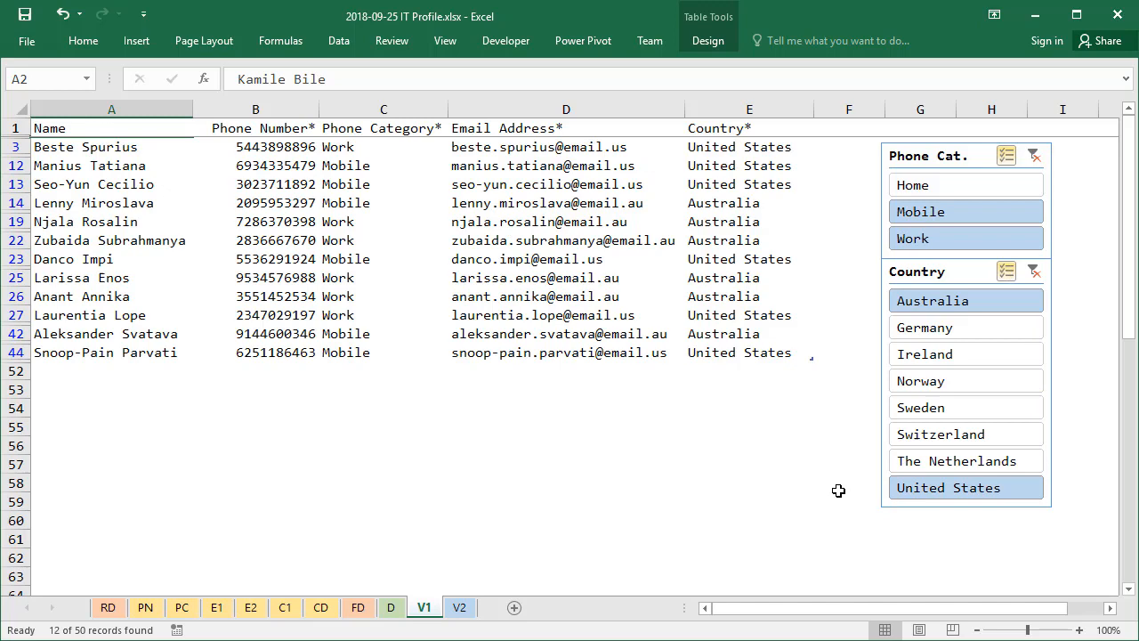
{"action": "left_click", "coordinate": [459, 607]}
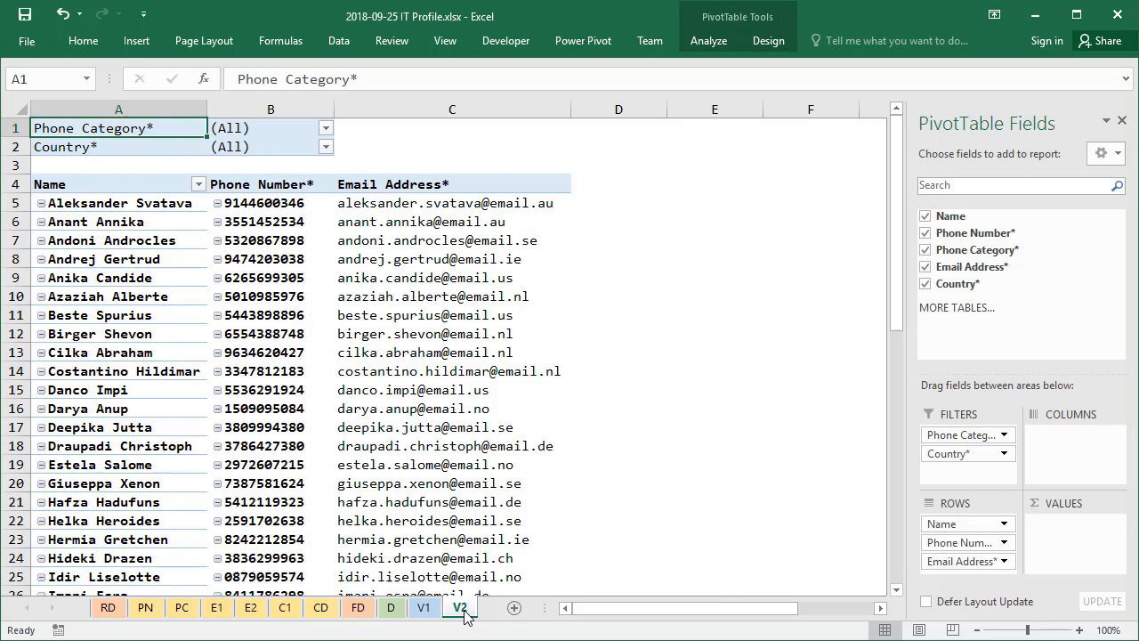
Scroll the pivot sheet and open the Country filter dropdown
{"action": "scroll", "scroll_direction": "down", "scroll_amount": 3}
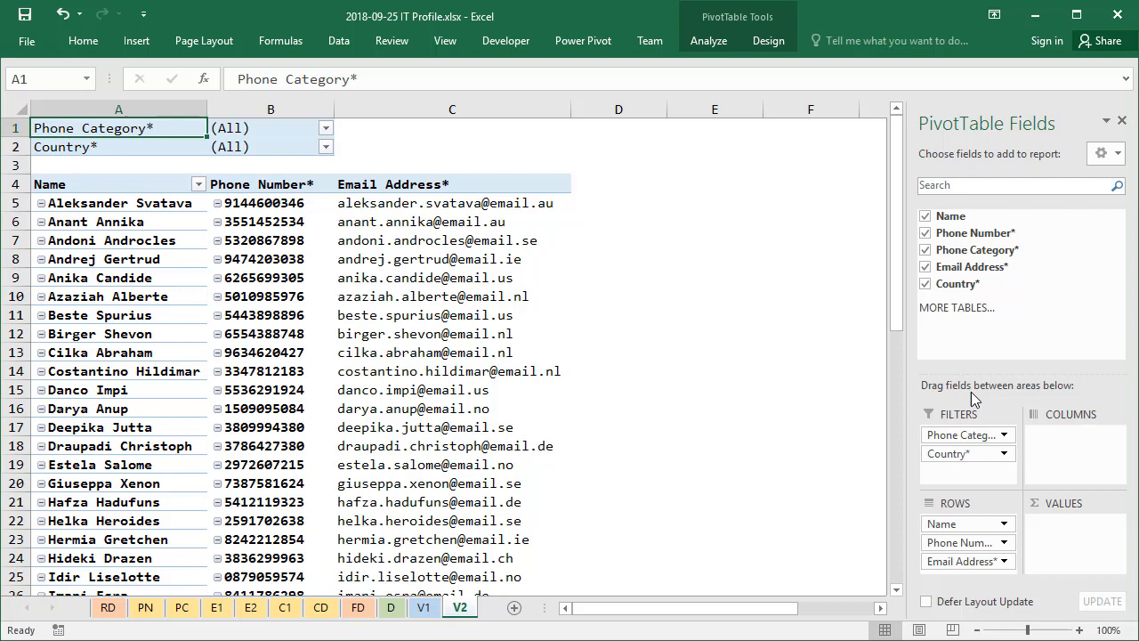
{"action": "mouse_move", "coordinate": [422, 227]}
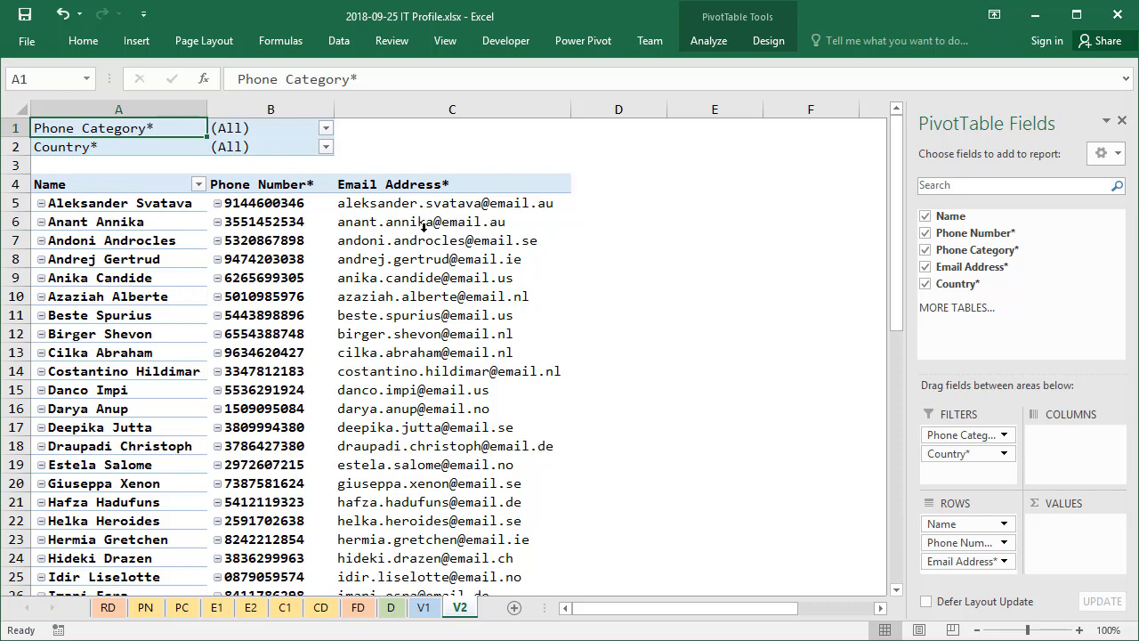
{"action": "left_click", "coordinate": [326, 127]}
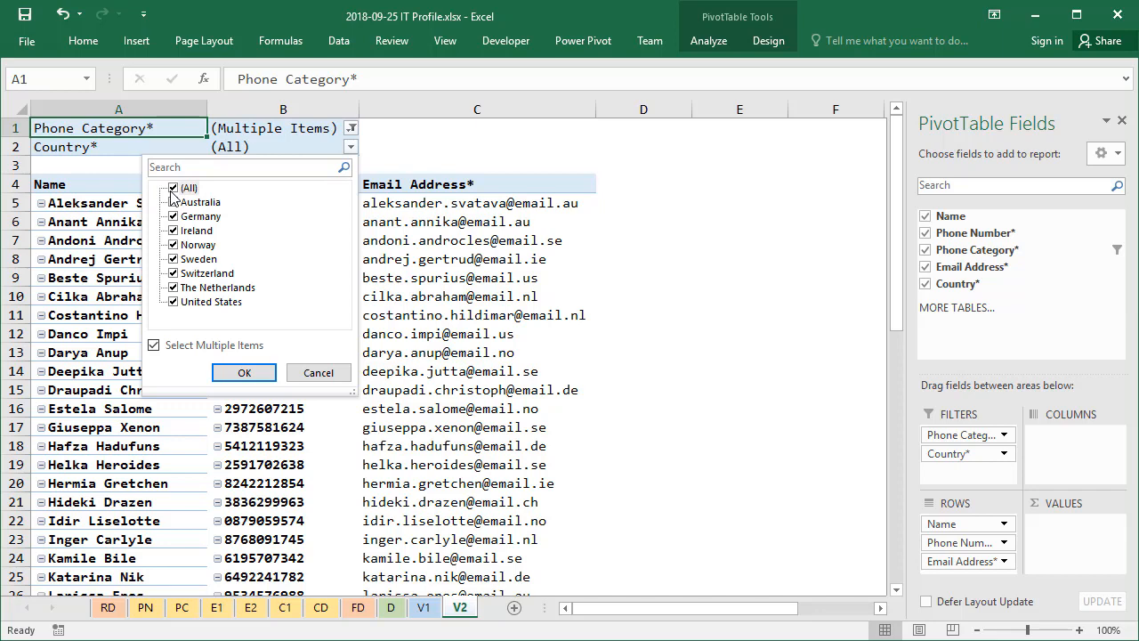